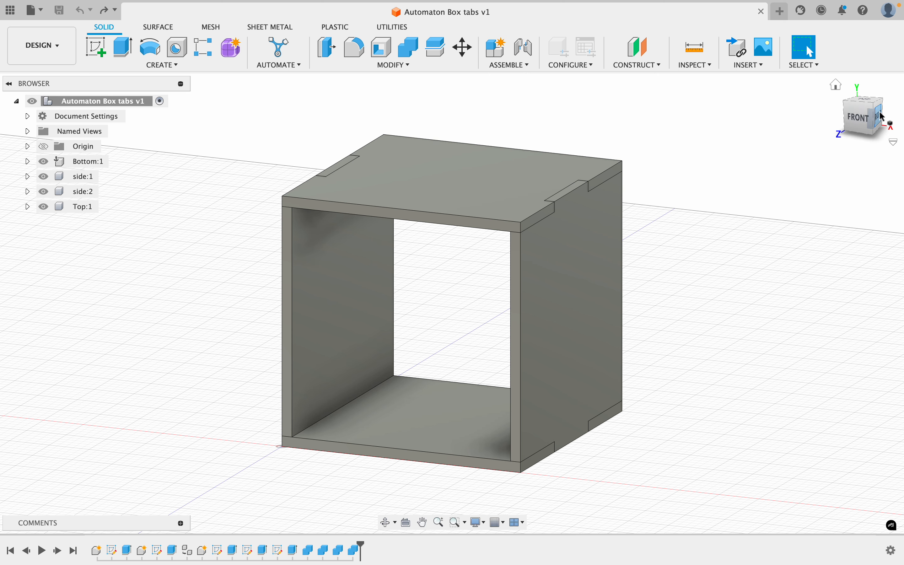
- Switch to the Right orthographic view using the ViewCube
{"action": "left_click", "coordinate": [861, 114]}
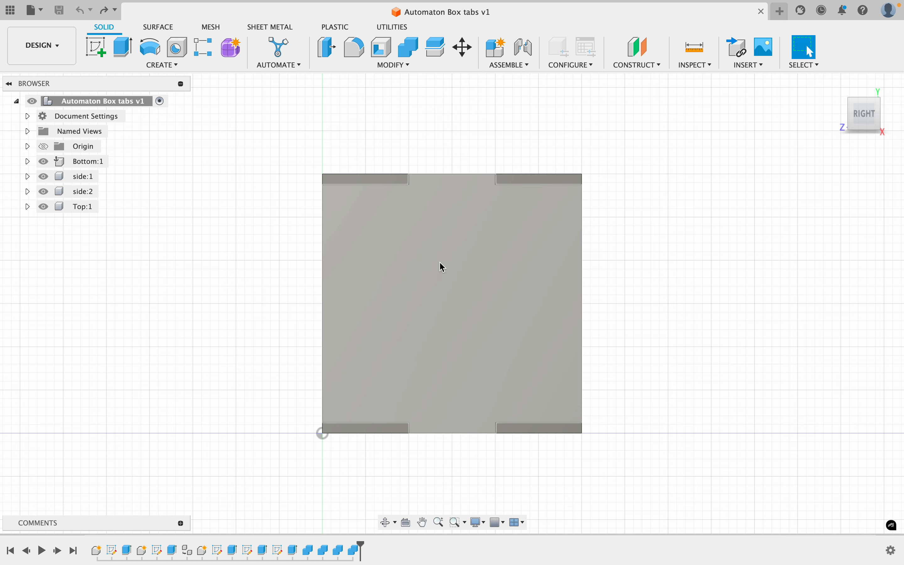
{"action": "mouse_move", "coordinate": [310, 362]}
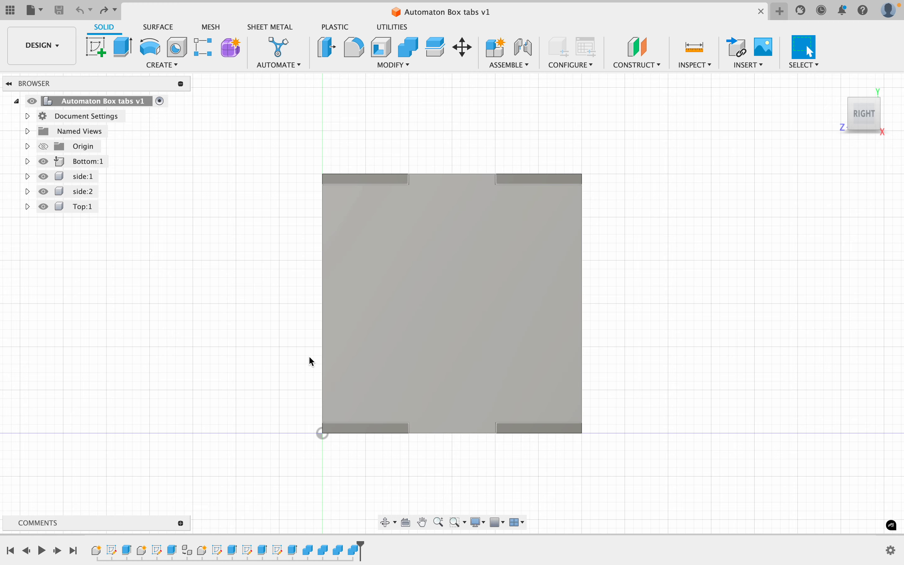
- On the side face, sketch a corner-to-corner diagonal and place a point at its midpoint
{"action": "left_click", "coordinate": [161, 53]}
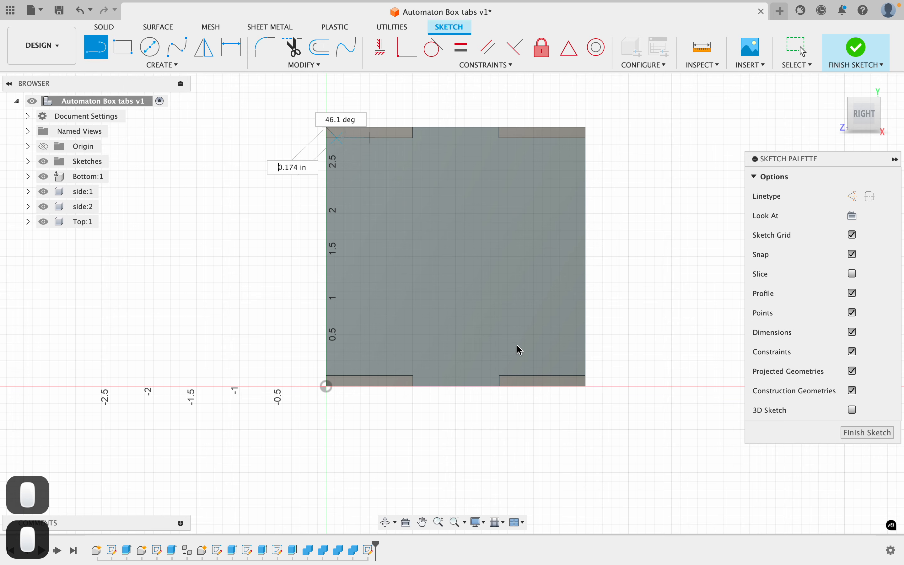
{"action": "left_click", "coordinate": [585, 387]}
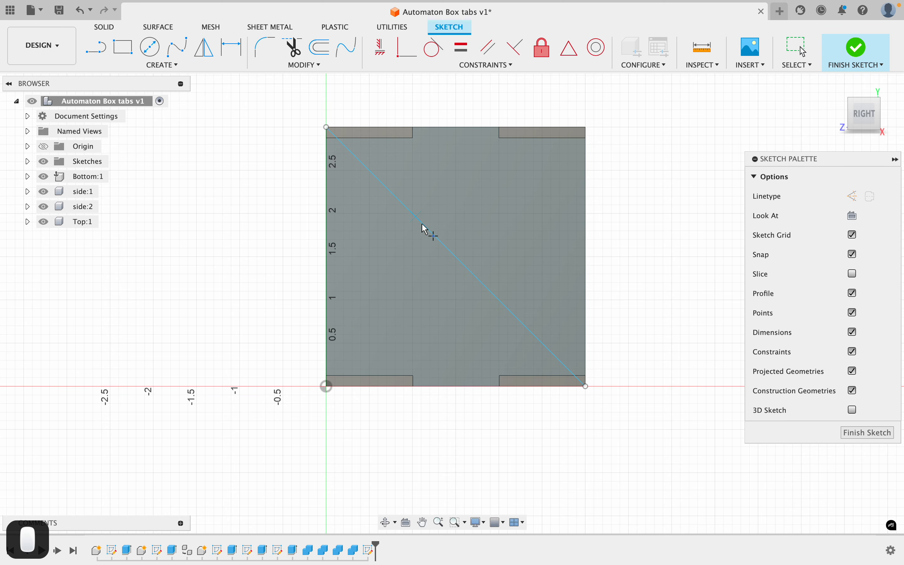
{"action": "mouse_move", "coordinate": [444, 250]}
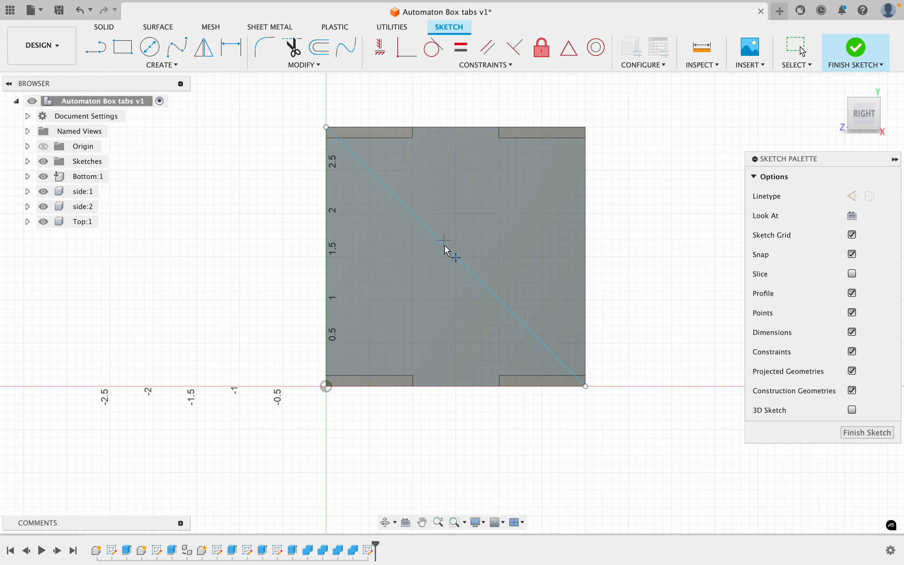
{"action": "mouse_move", "coordinate": [461, 263]}
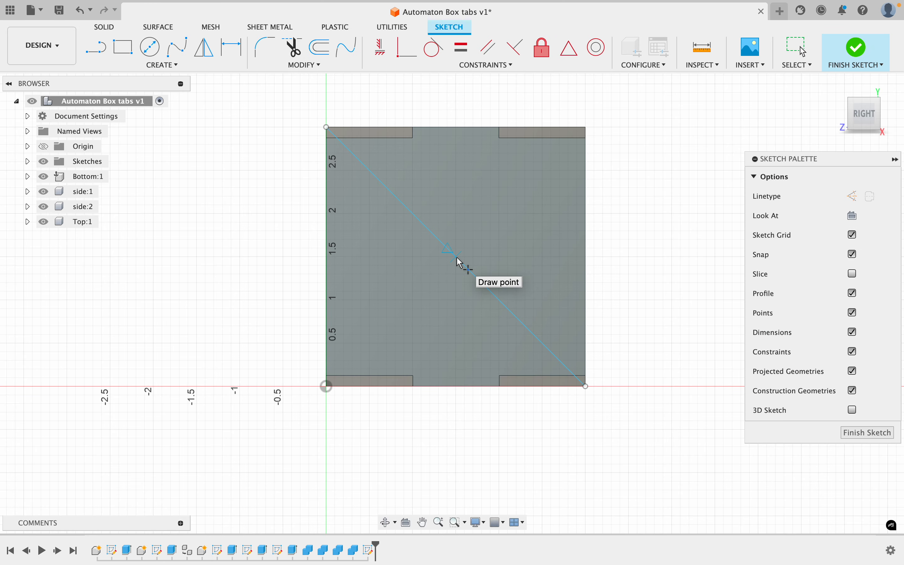
{"action": "left_click", "coordinate": [455, 258]}
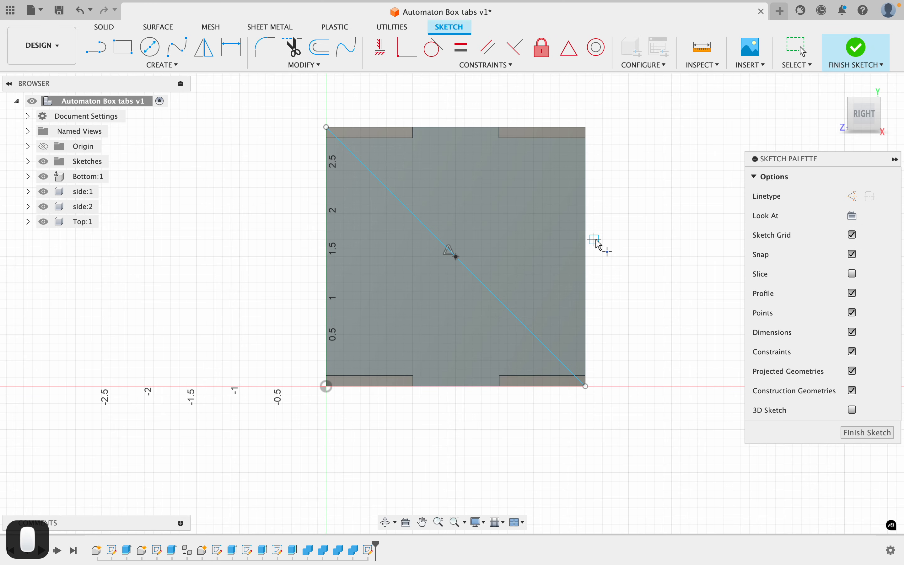
{"action": "mouse_move", "coordinate": [598, 243]}
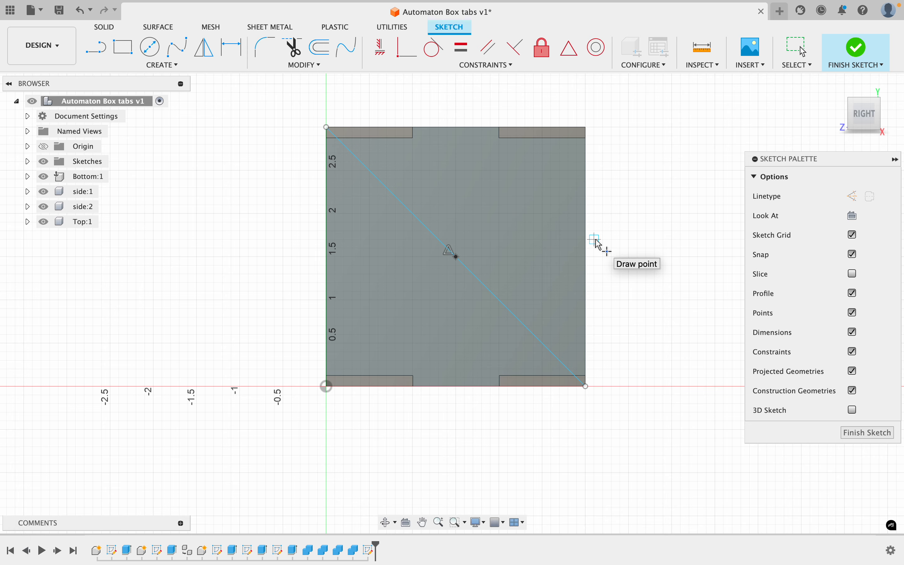
{"action": "mouse_move", "coordinate": [449, 450]}
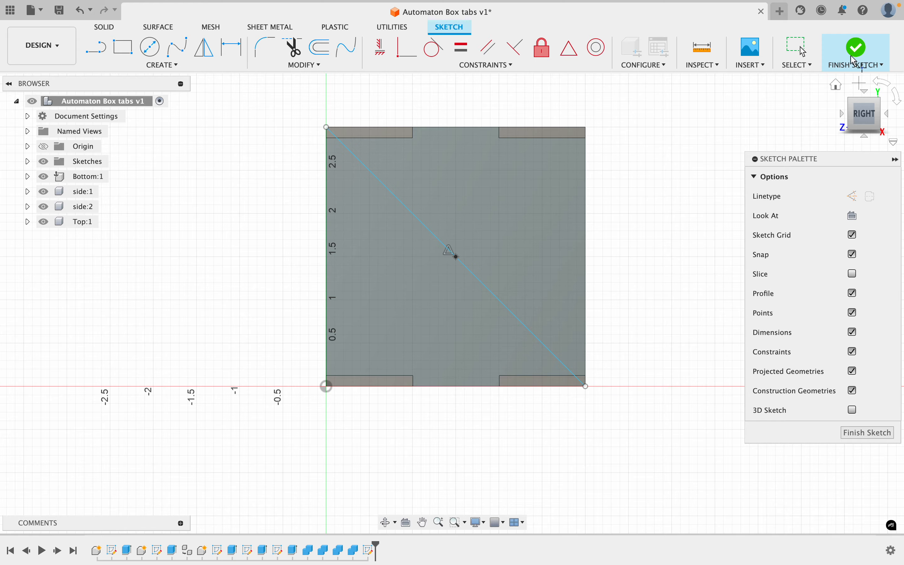
- Finish the sketch and cut a 0.50 in hole at the midpoint through both side panels
{"action": "left_click", "coordinate": [856, 47]}
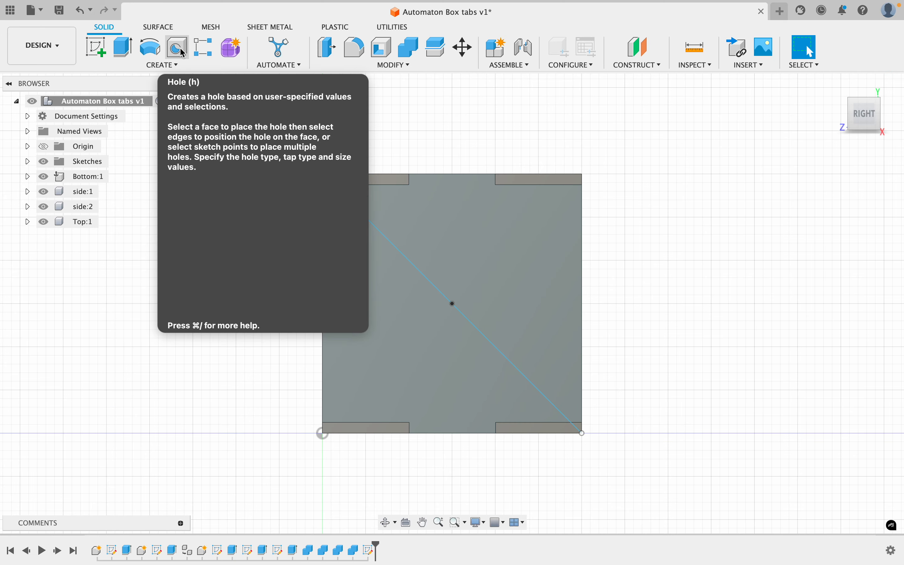
{"action": "left_click", "coordinate": [177, 47]}
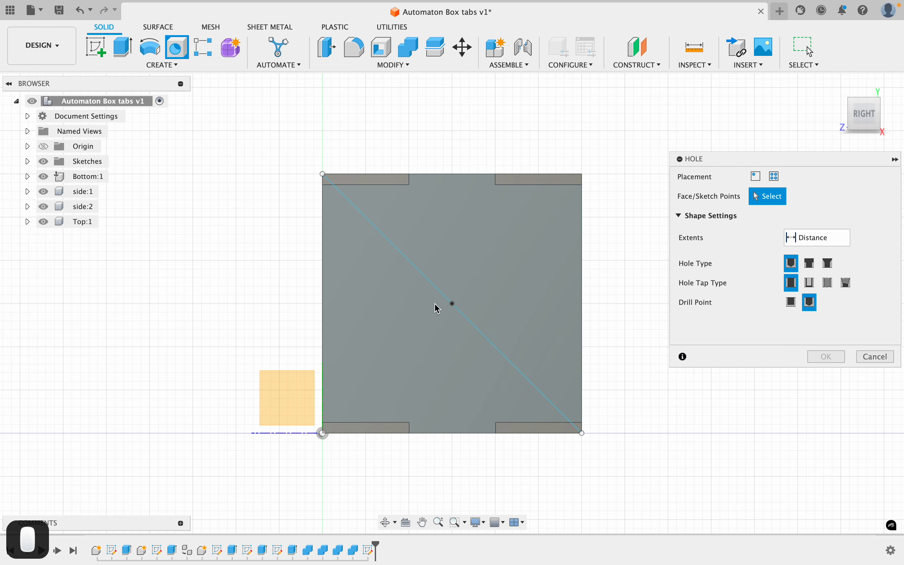
{"action": "mouse_move", "coordinate": [452, 306]}
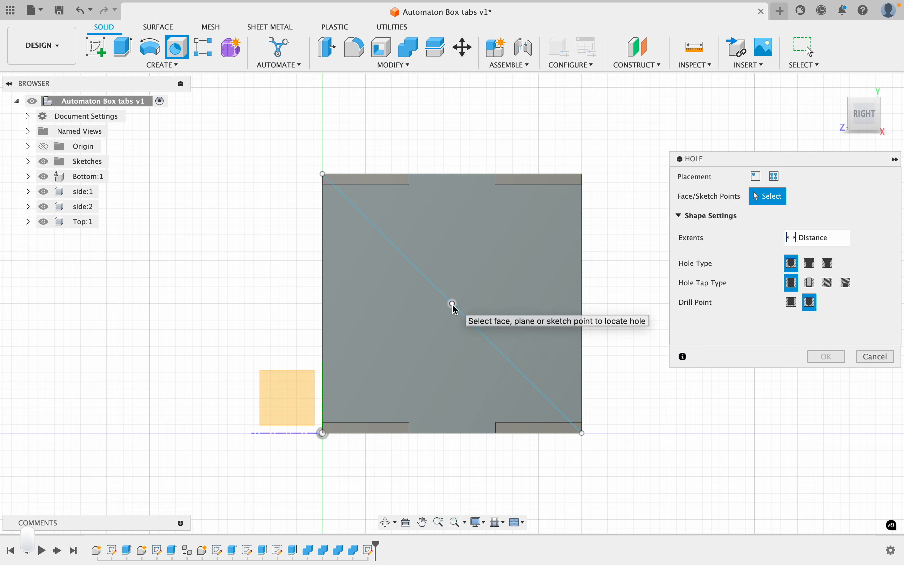
{"action": "left_click", "coordinate": [453, 304]}
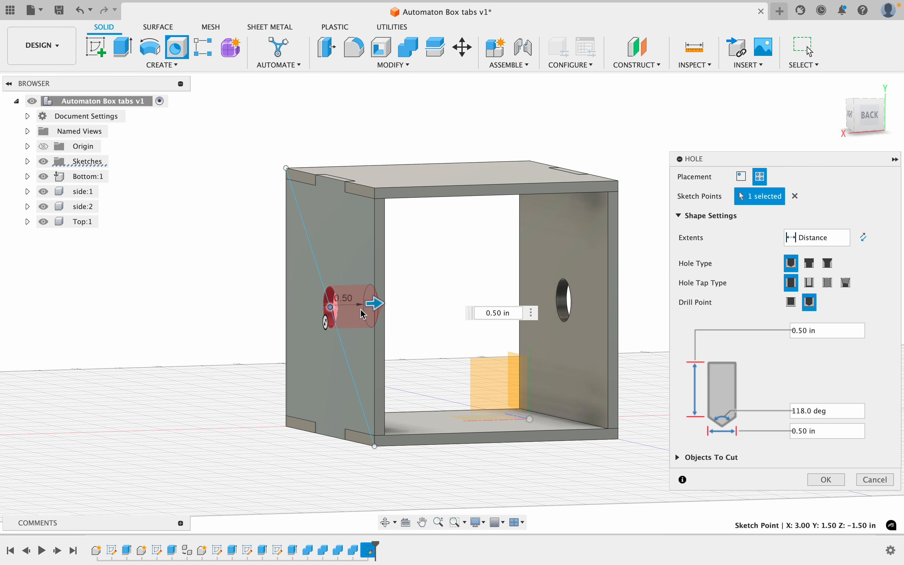
{"action": "mouse_move", "coordinate": [438, 323]}
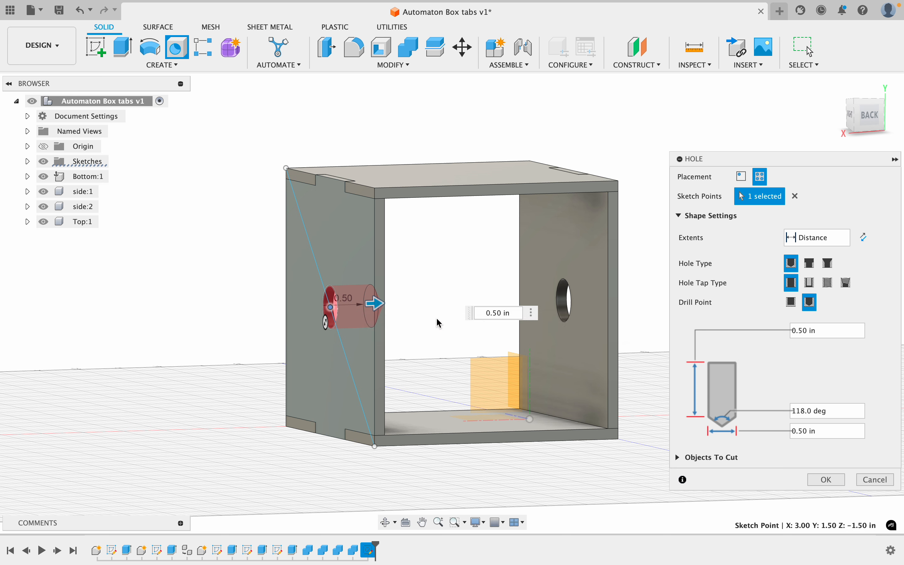
{"action": "mouse_move", "coordinate": [618, 275]}
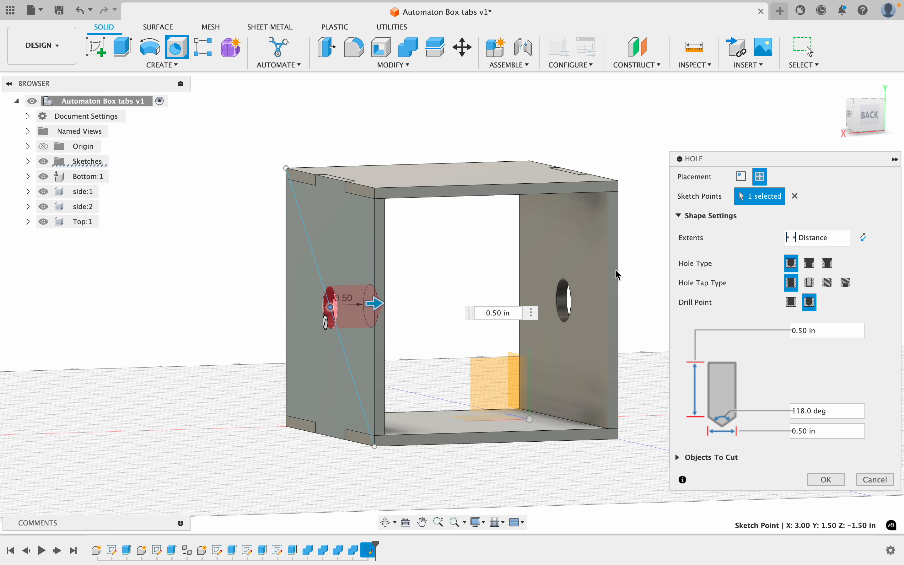
{"action": "mouse_move", "coordinate": [834, 506]}
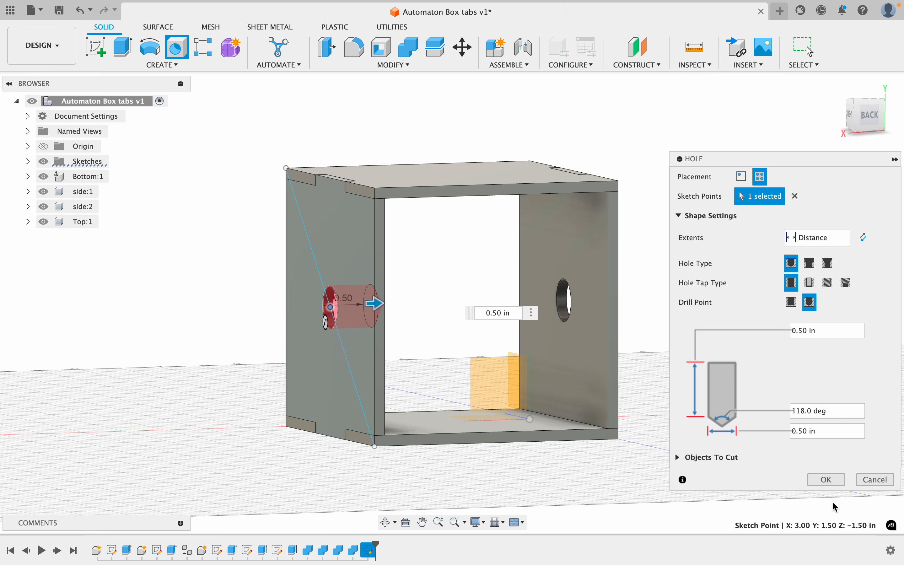
{"action": "left_click", "coordinate": [824, 479]}
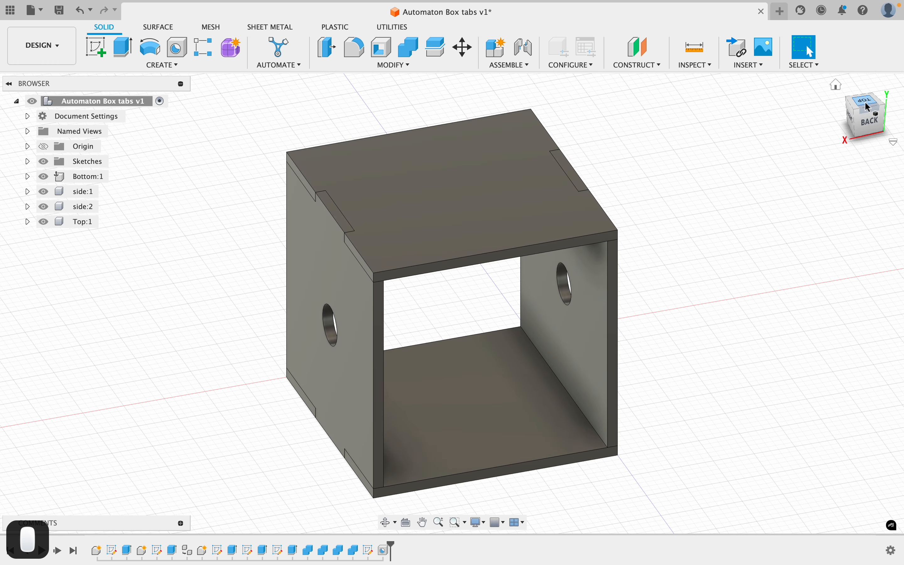
- View the box from above and begin a sketch on the top face of the Top body
{"action": "left_click", "coordinate": [863, 113]}
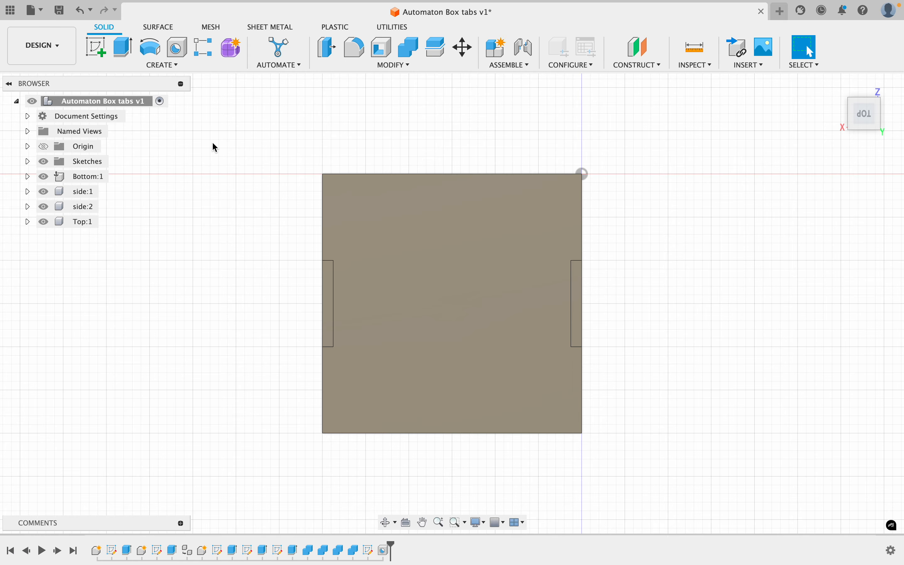
{"action": "left_click", "coordinate": [96, 47]}
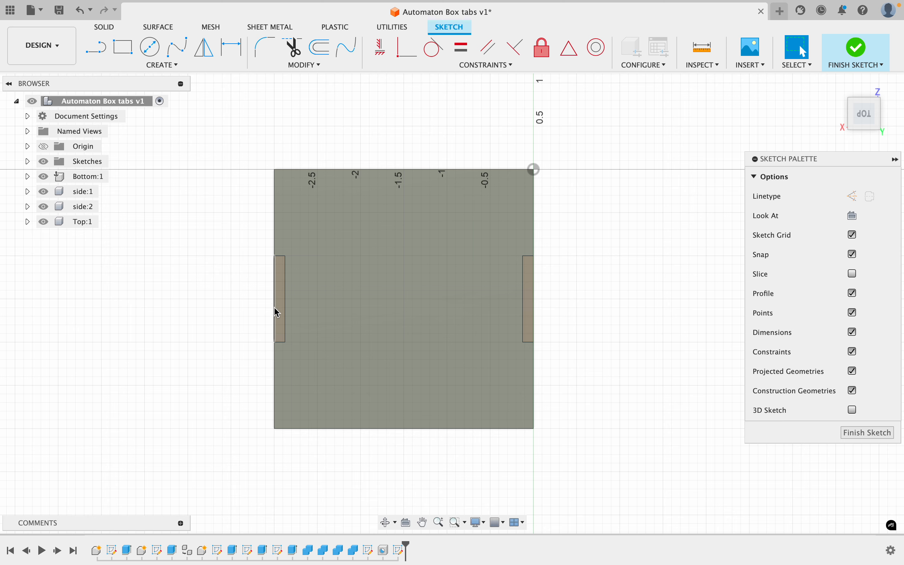
- Draw a line from the top-left to the bottom-right corner of the top panel
{"action": "left_click", "coordinate": [283, 297]}
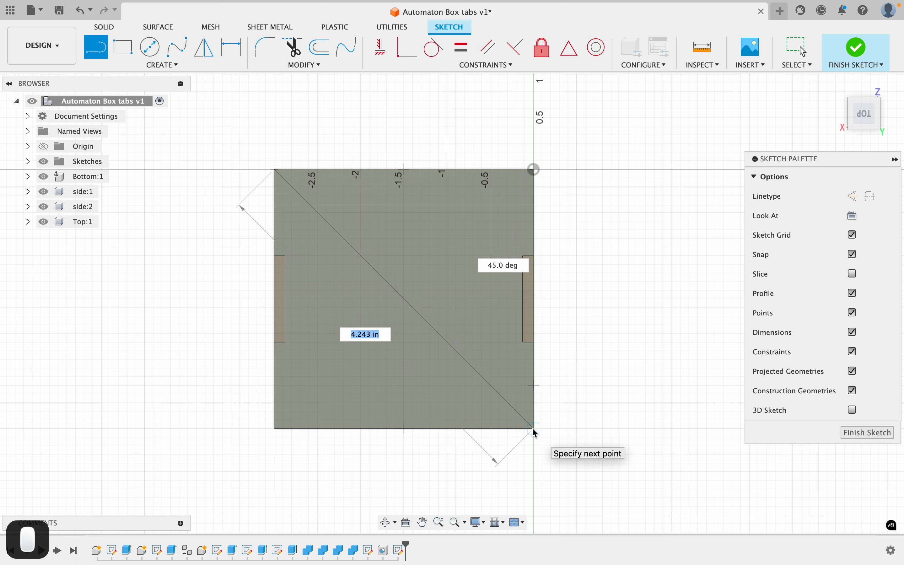
{"action": "left_click", "coordinate": [123, 46]}
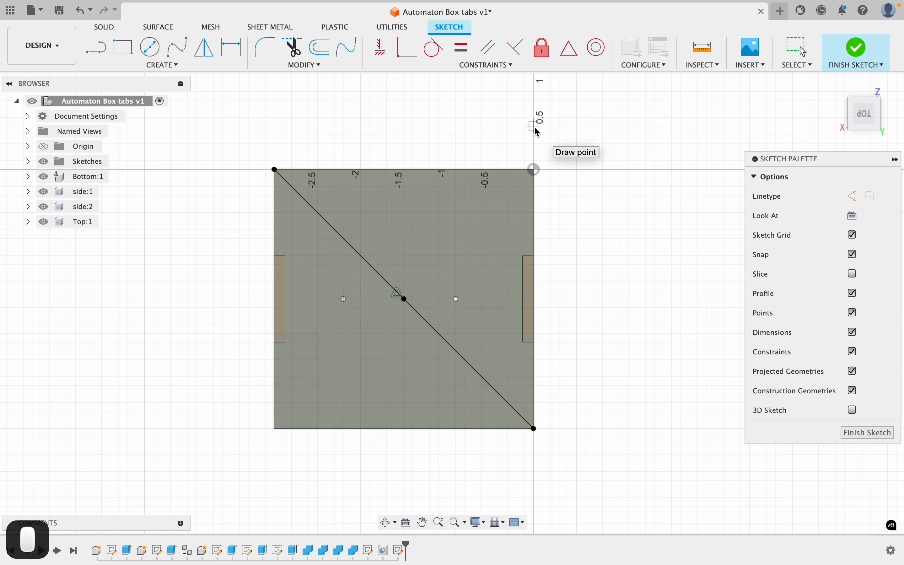
{"action": "mouse_move", "coordinate": [432, 127]}
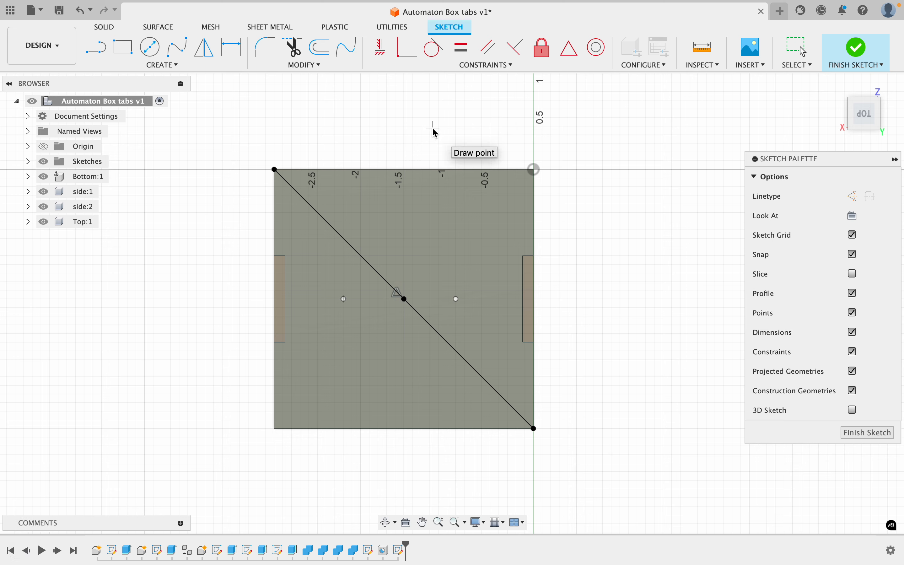
{"action": "mouse_move", "coordinate": [288, 334]}
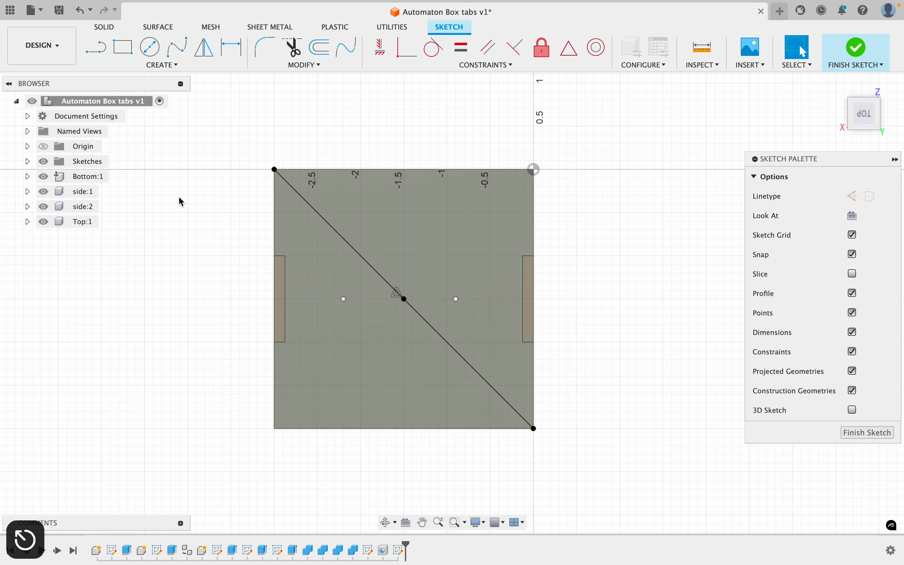
{"action": "mouse_move", "coordinate": [230, 218]}
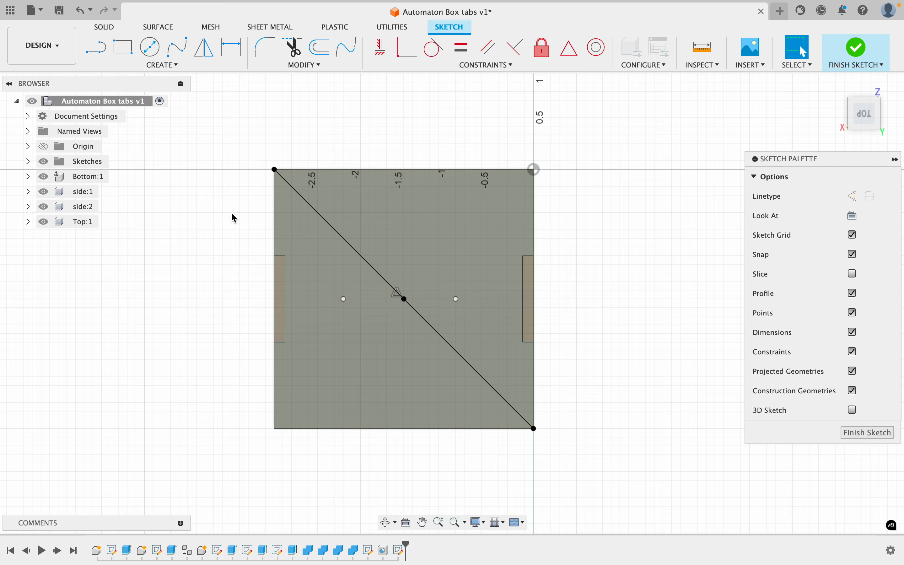
- Dimension the left point 0.75 in from the panel edge and 0.75 in from the centre point
{"action": "left_click", "coordinate": [160, 65]}
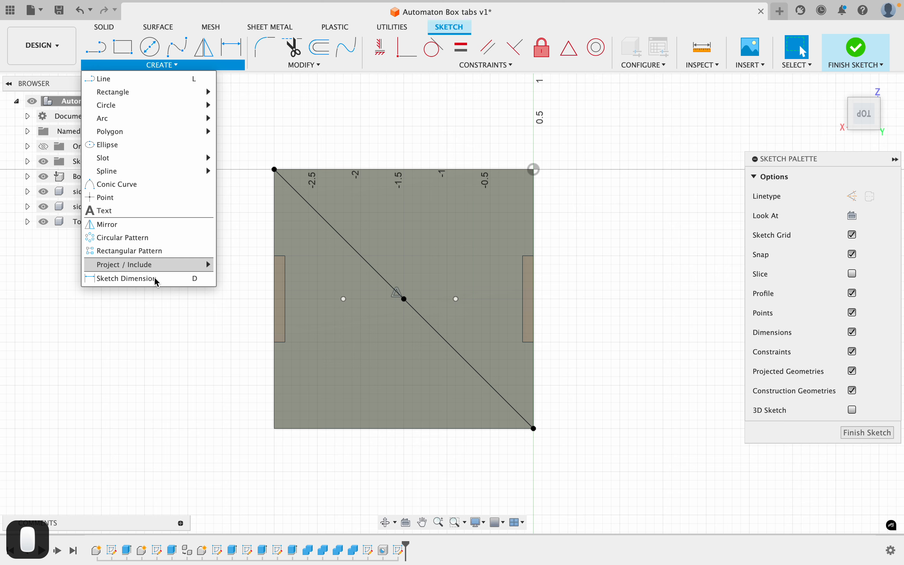
{"action": "left_click", "coordinate": [125, 278]}
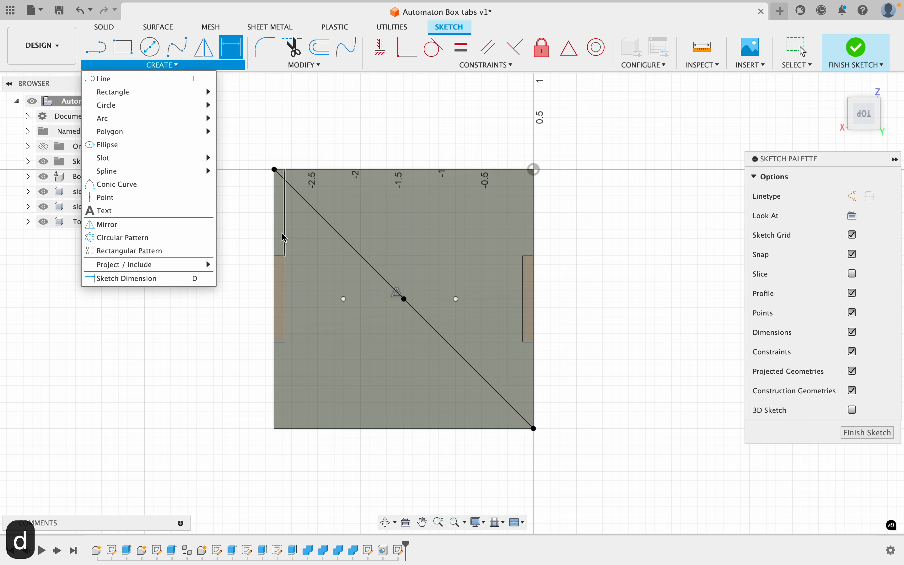
{"action": "mouse_move", "coordinate": [532, 224]}
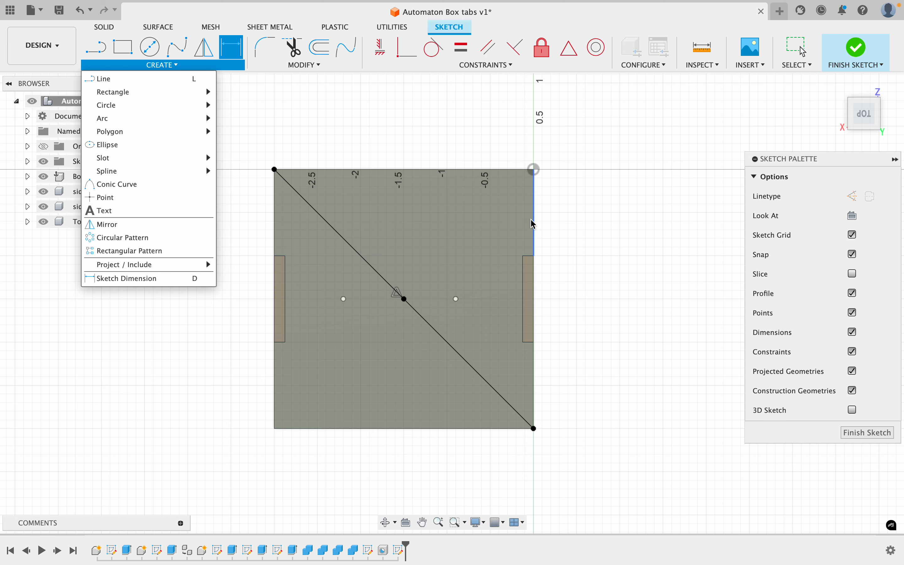
{"action": "mouse_move", "coordinate": [364, 300]}
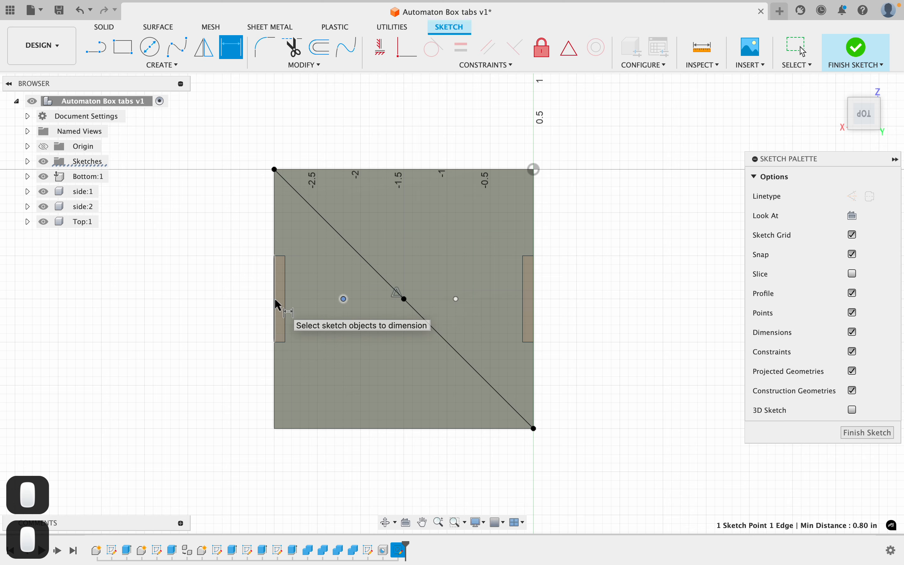
{"action": "left_click", "coordinate": [277, 299]}
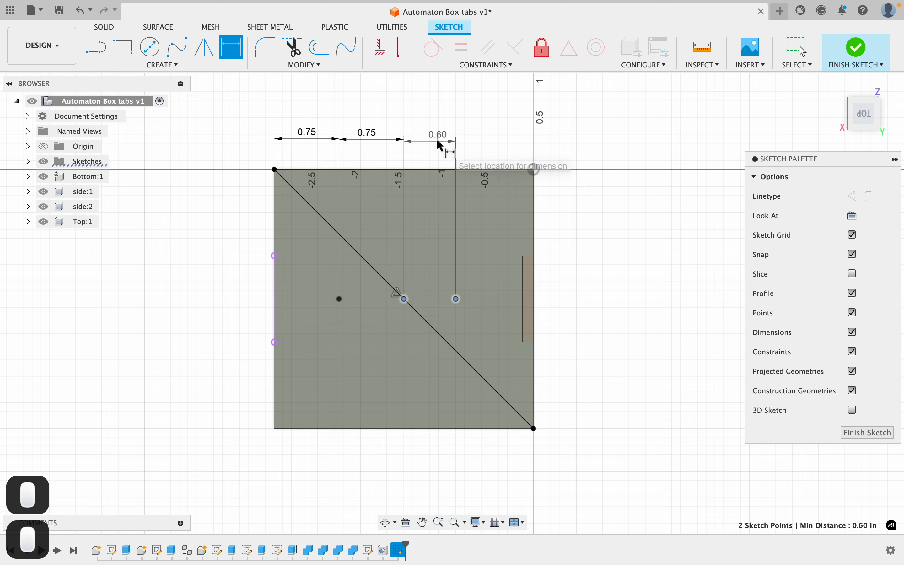
{"action": "left_click", "coordinate": [455, 147]}
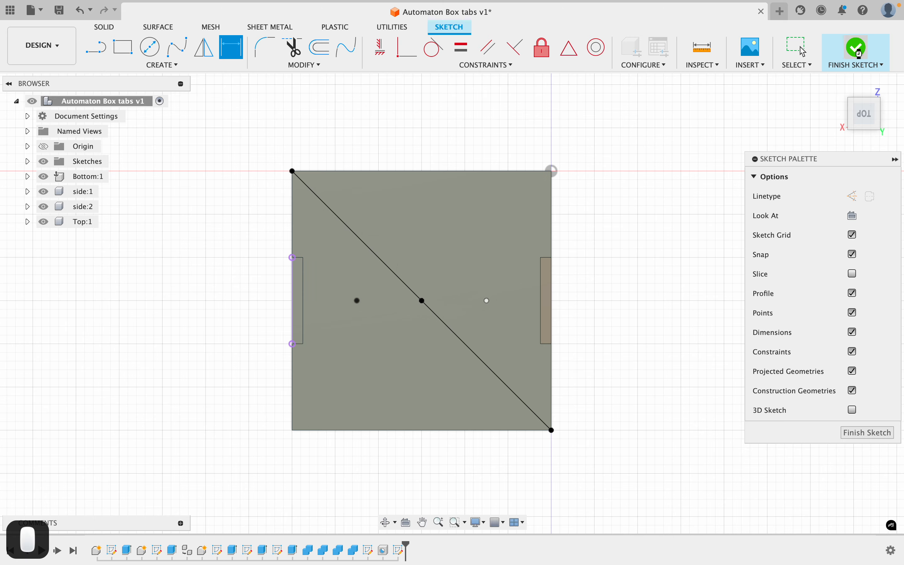
- Finish the sketch and preview 0.50 in holes on the top panel's sketch points
{"action": "left_click", "coordinate": [855, 49]}
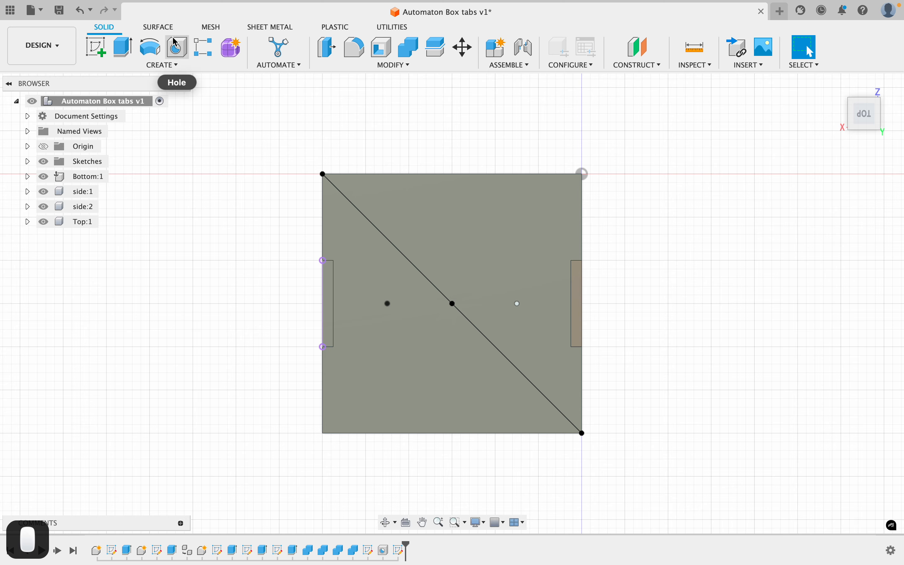
{"action": "left_click", "coordinate": [176, 47]}
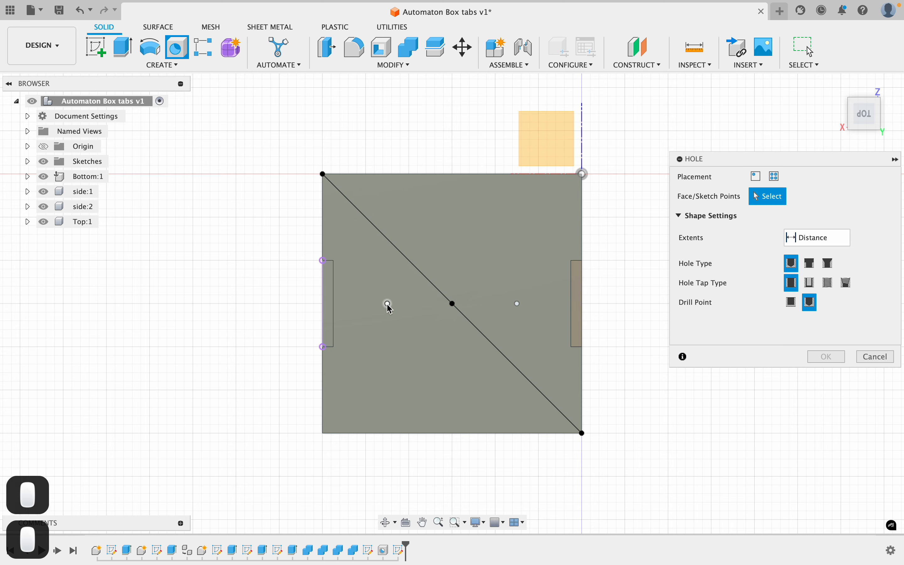
{"action": "left_click", "coordinate": [387, 304]}
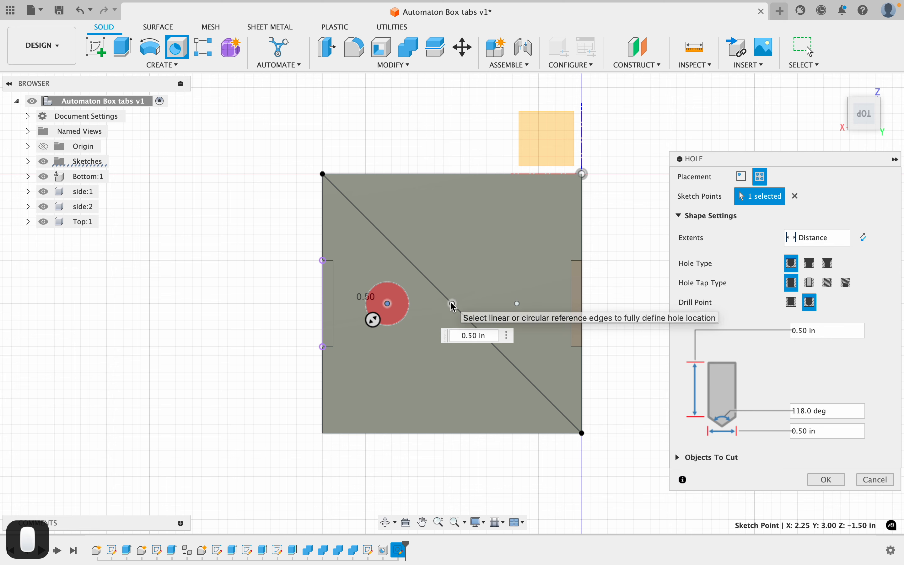
{"action": "left_click", "coordinate": [516, 303]}
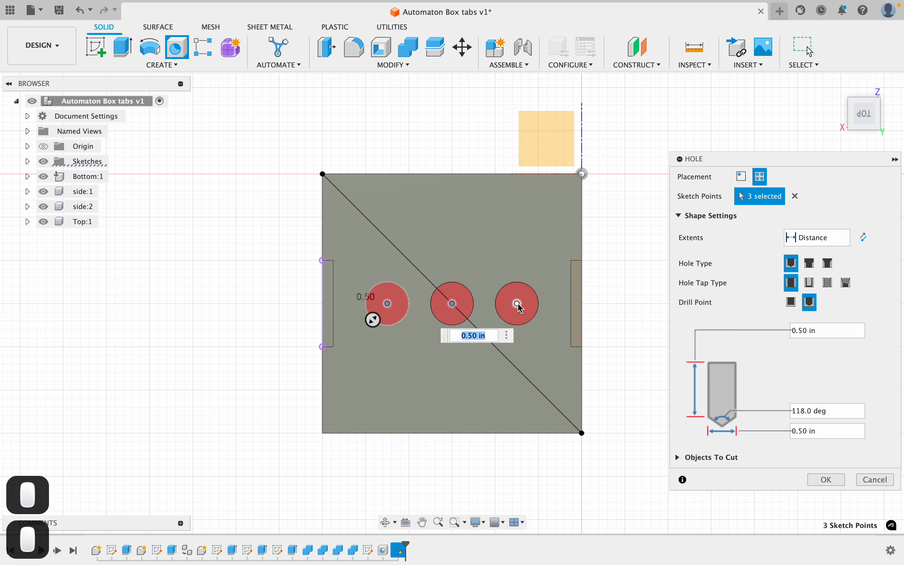